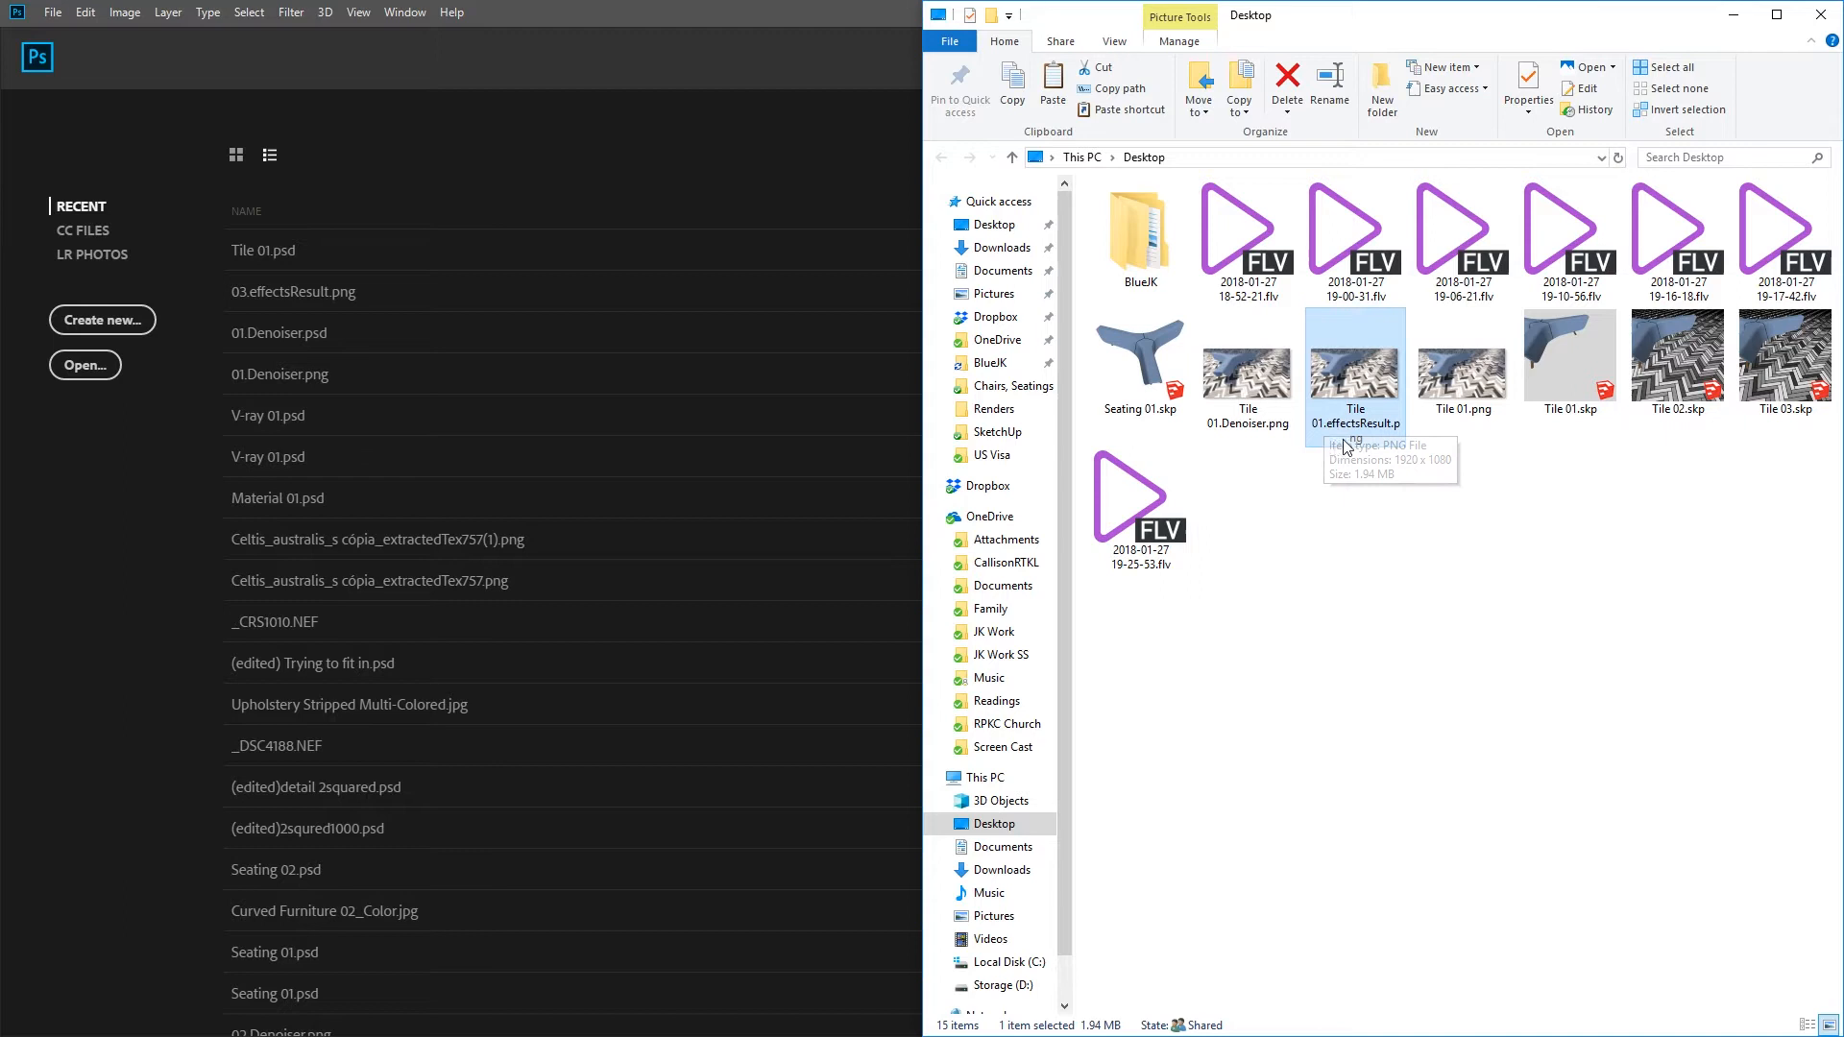
- Place Tile 01.effectsResult.png over Layer 0, scaled to fill the canvas, and commit it
{"action": "double_click", "coordinate": [1354, 365]}
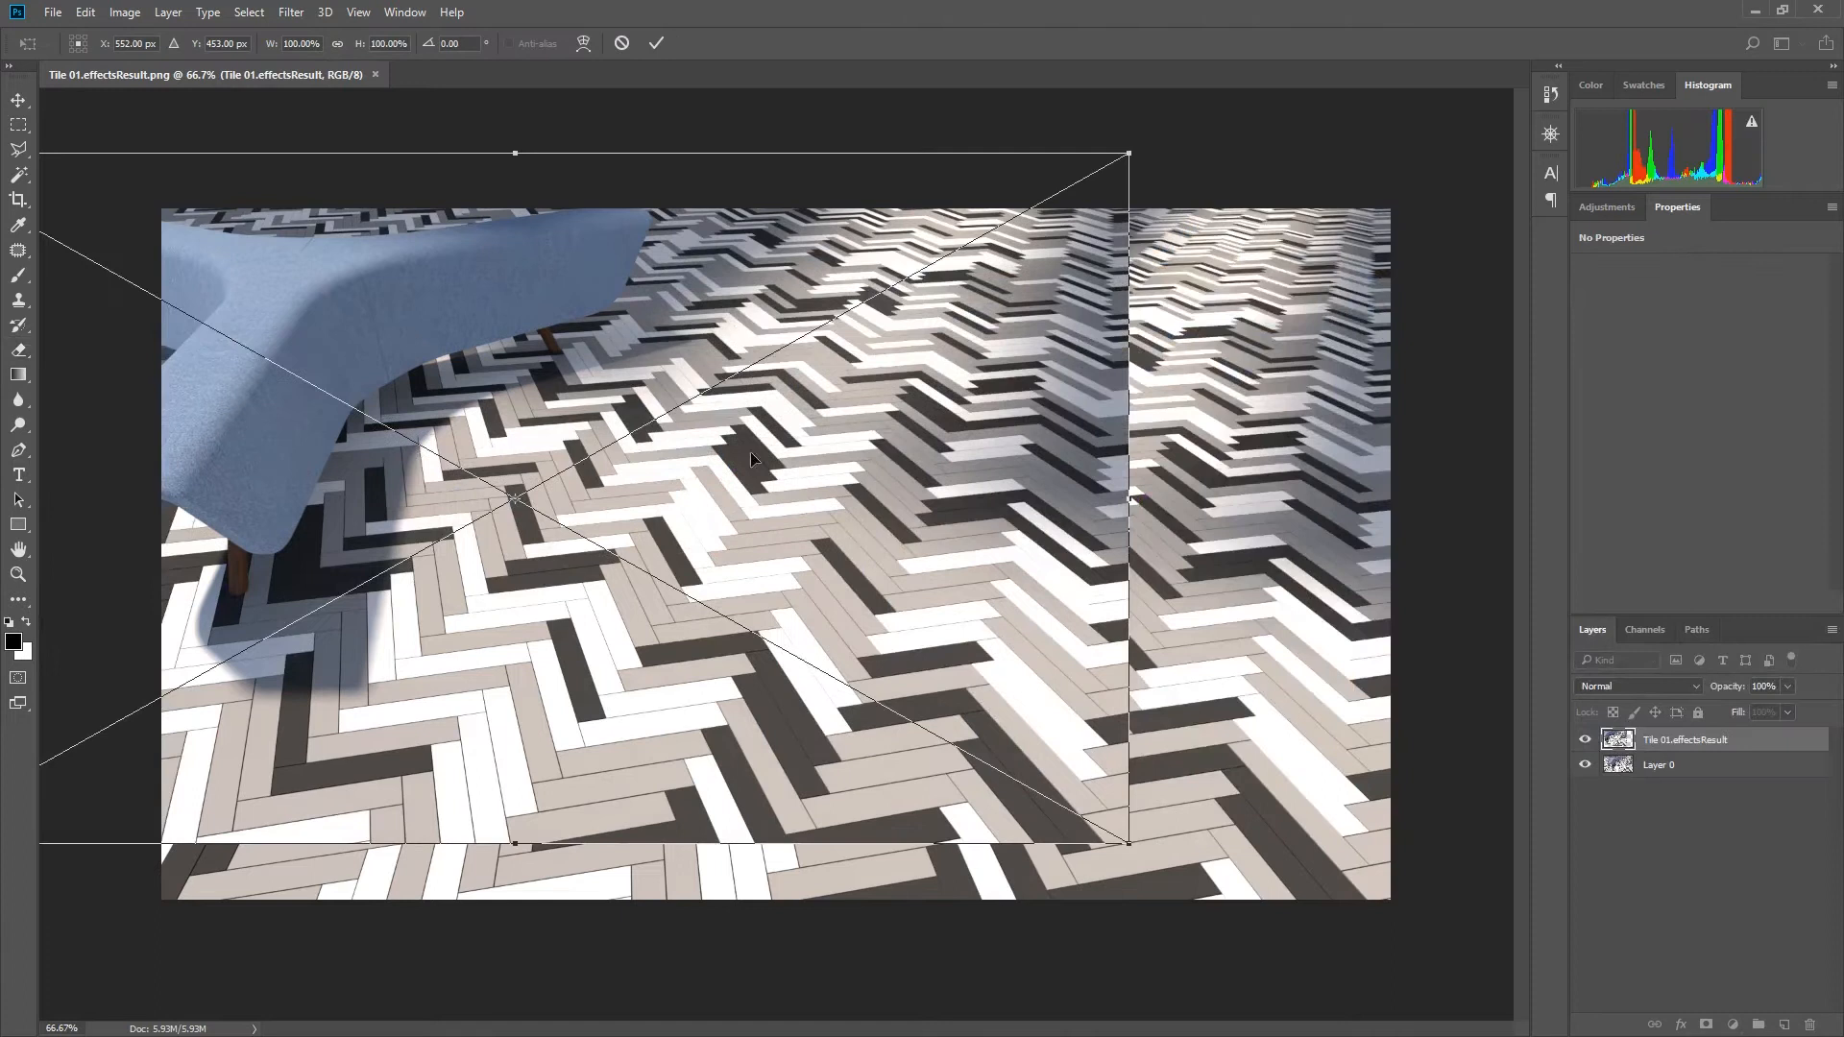
{"action": "left_click", "coordinate": [657, 45]}
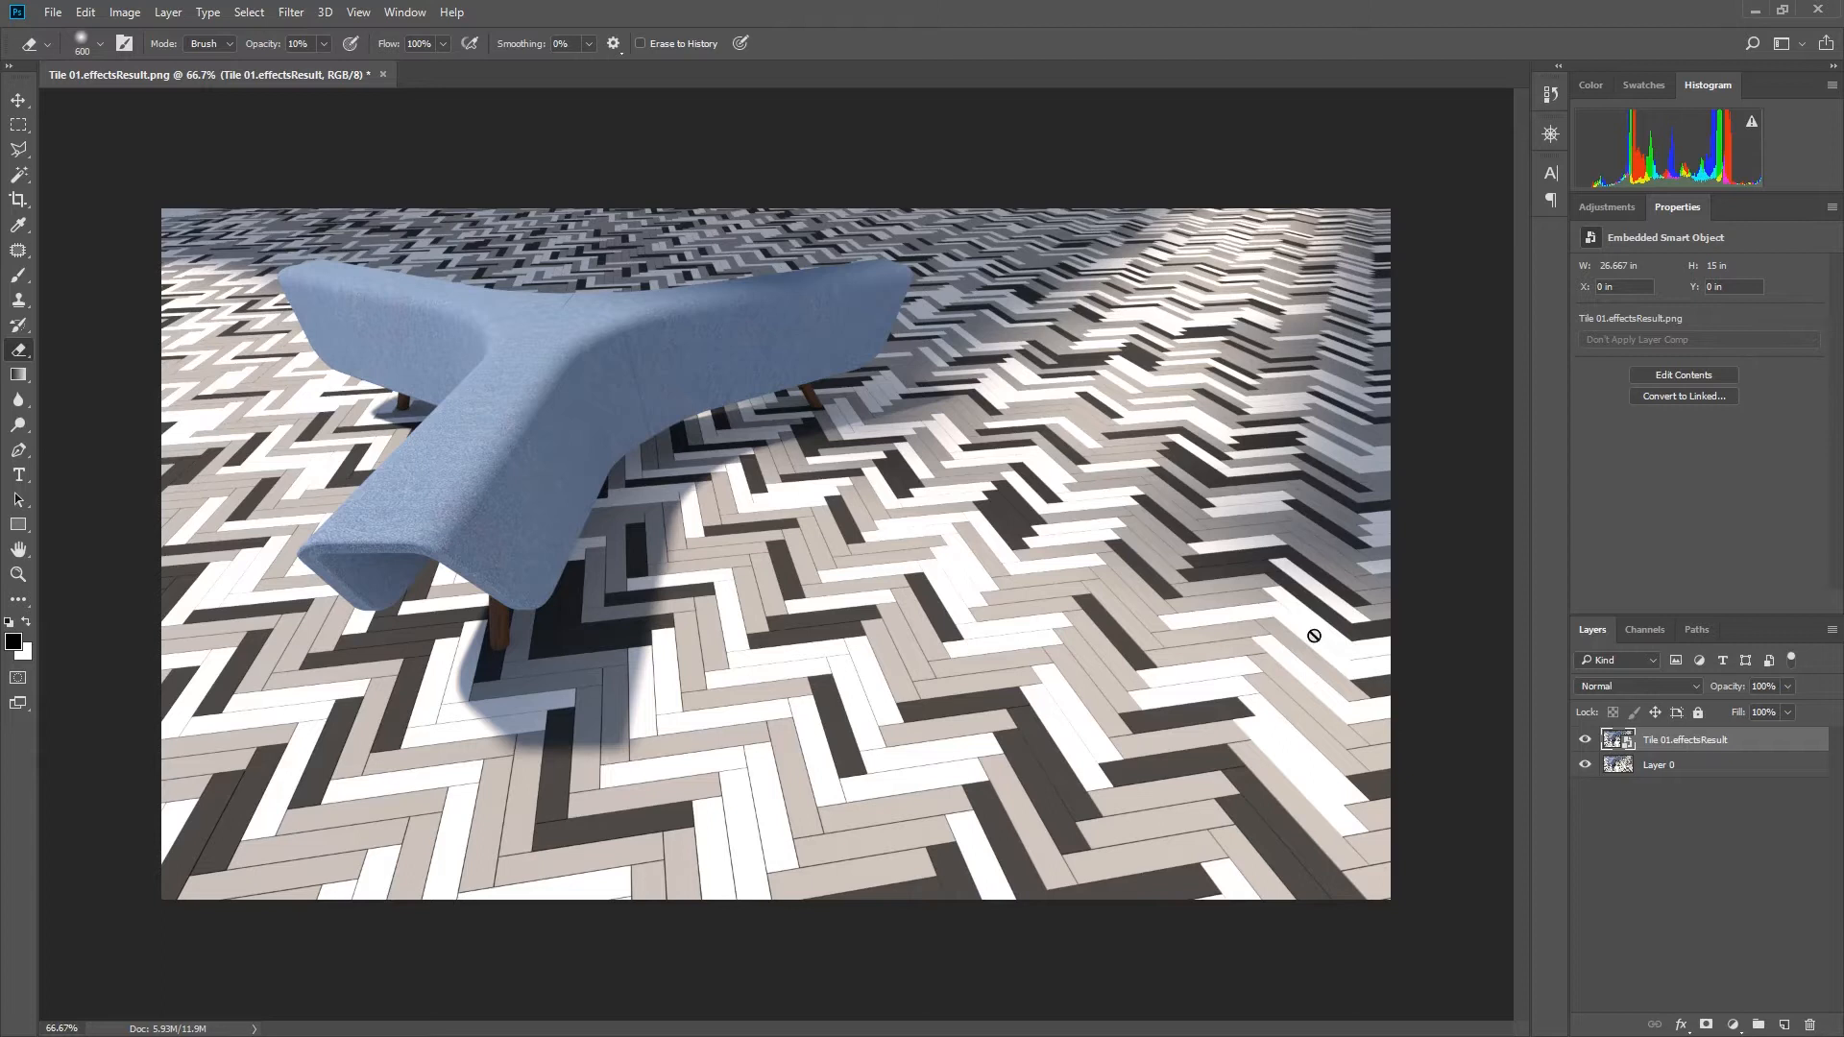
- Delete Layer 0 and select the Tile 01.effectsResult smart object
{"action": "left_click", "coordinate": [1680, 374]}
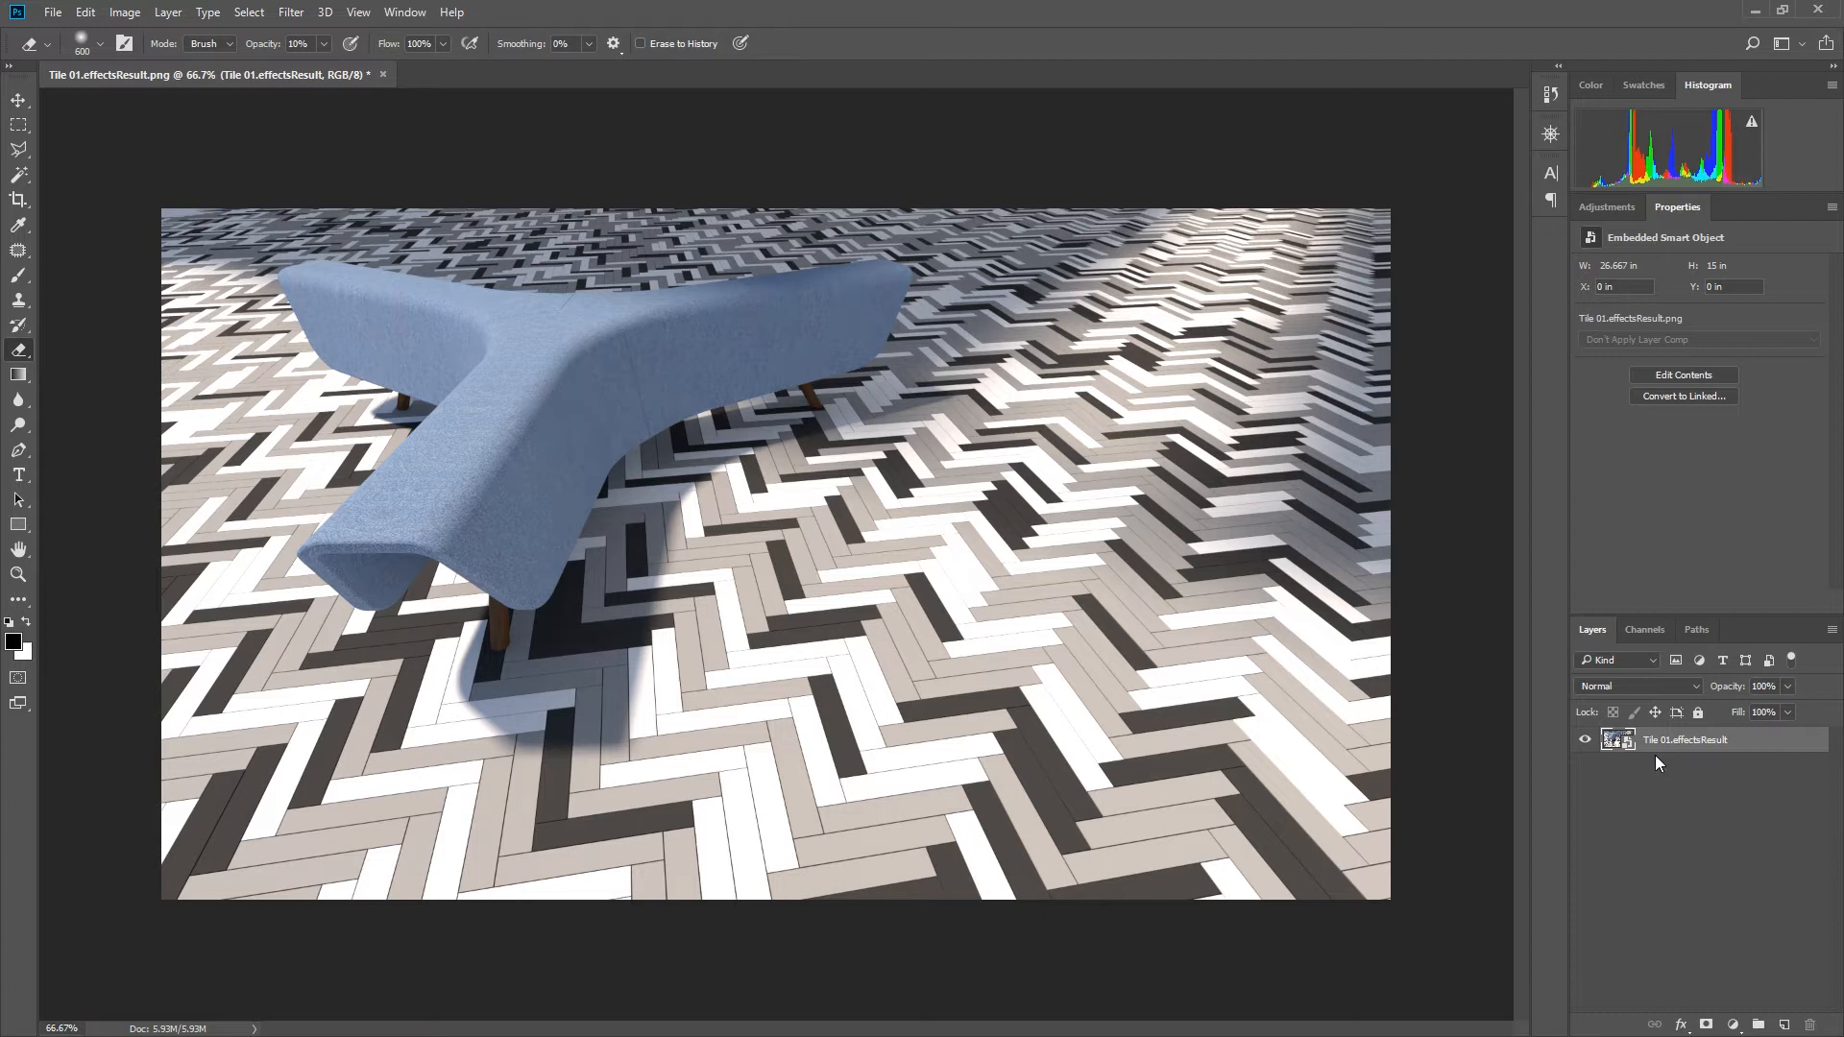
{"action": "left_click", "coordinate": [290, 12]}
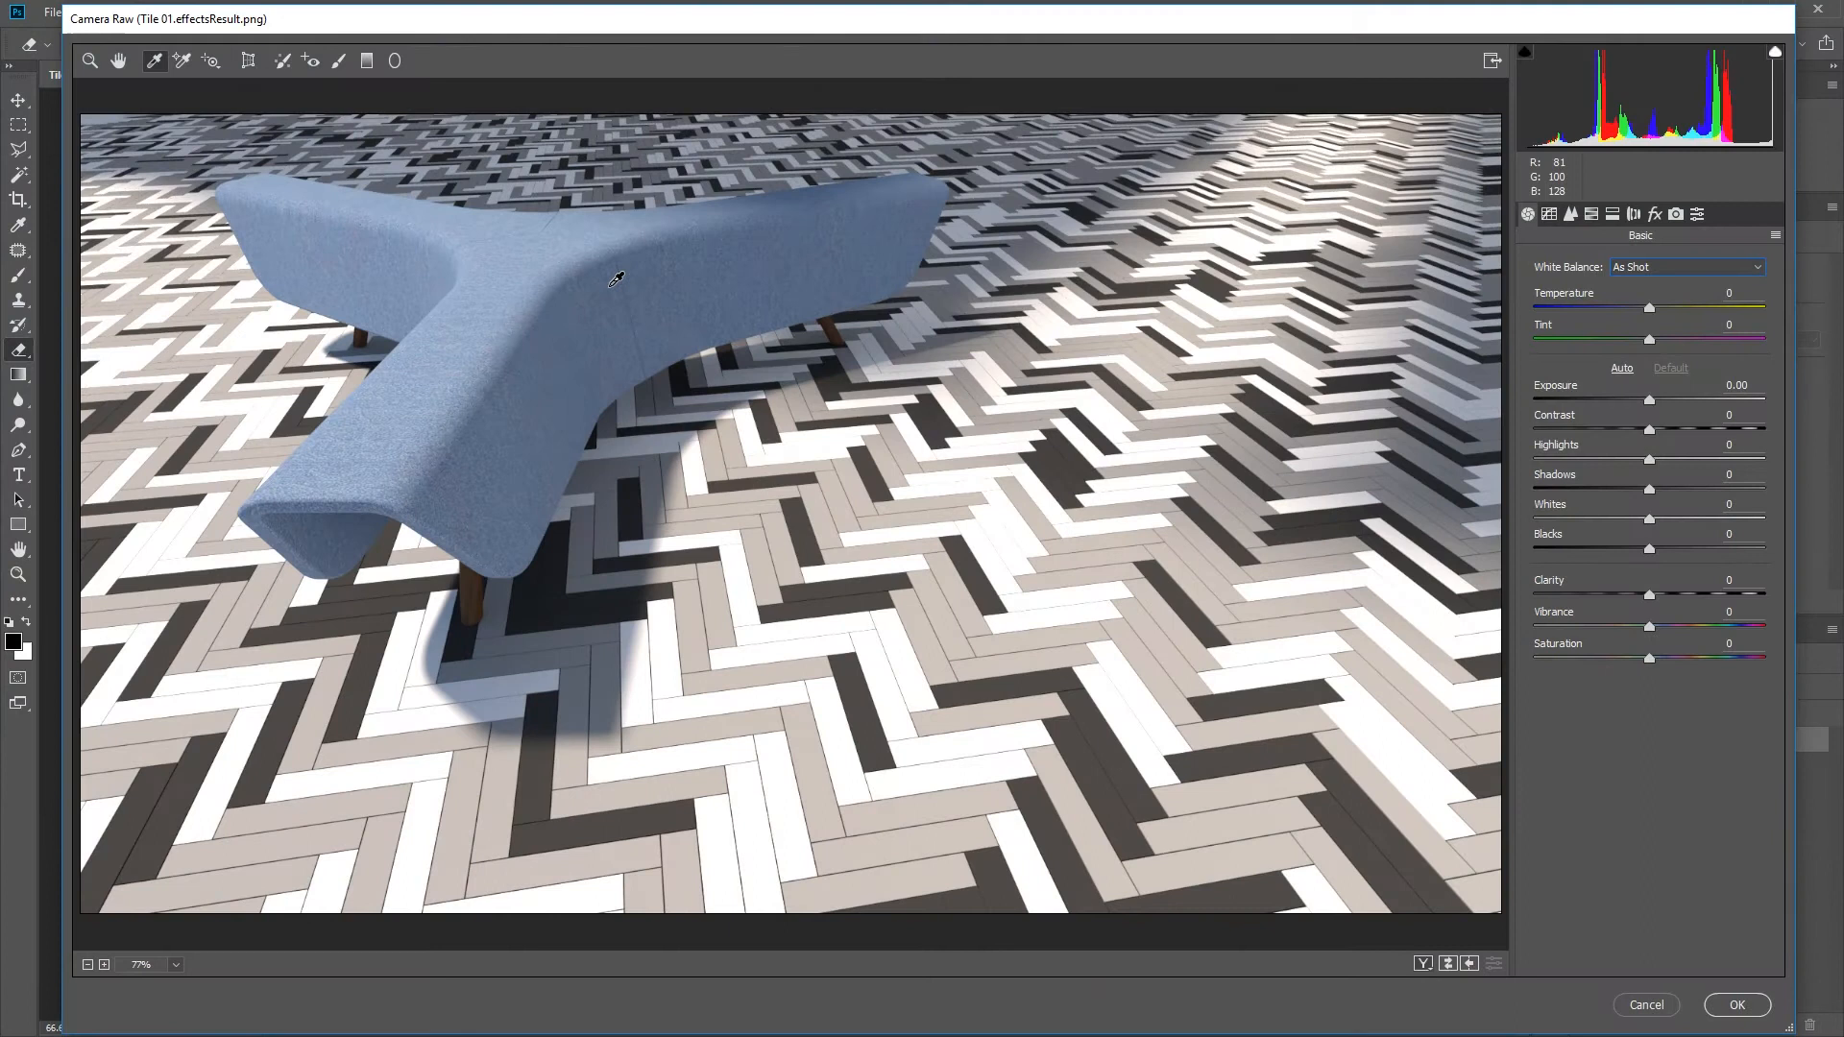
{"action": "mouse_move", "coordinate": [936, 591]}
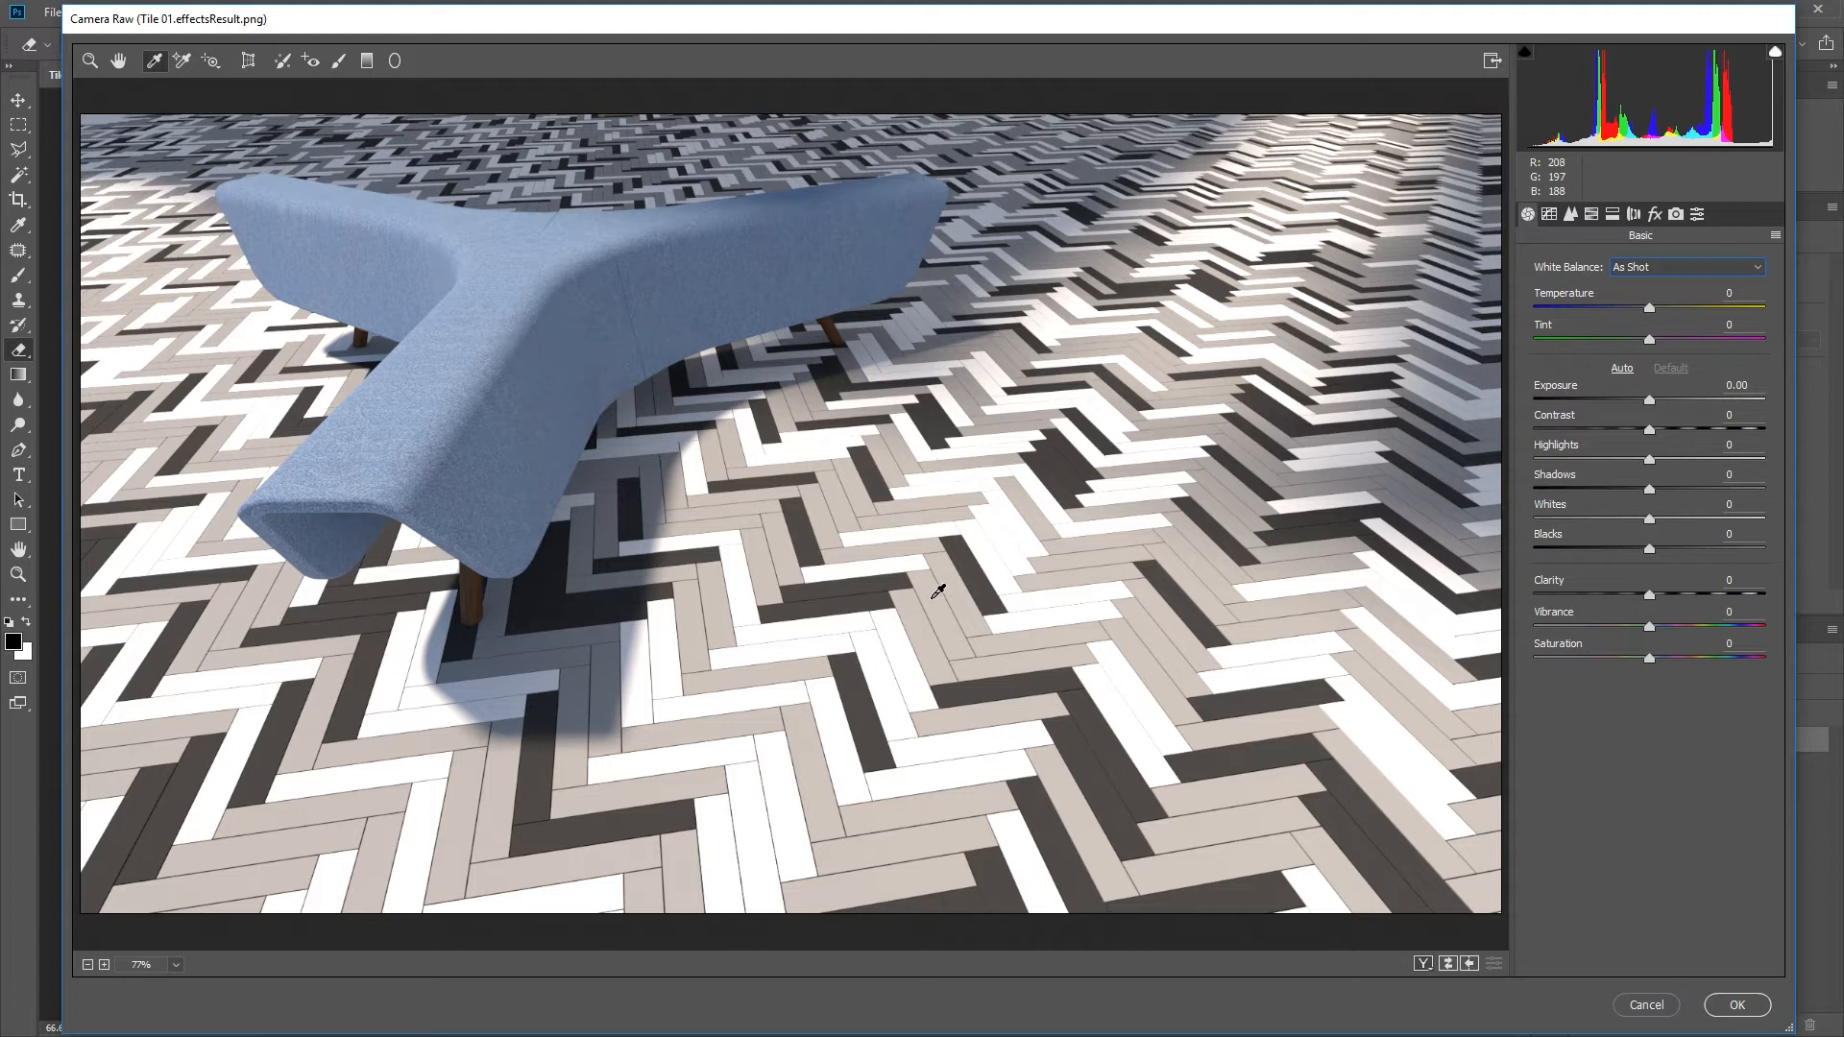
- Set white balance from a neutral tile and apply Auto tonal corrections in Camera Raw
{"action": "left_click", "coordinate": [926, 620]}
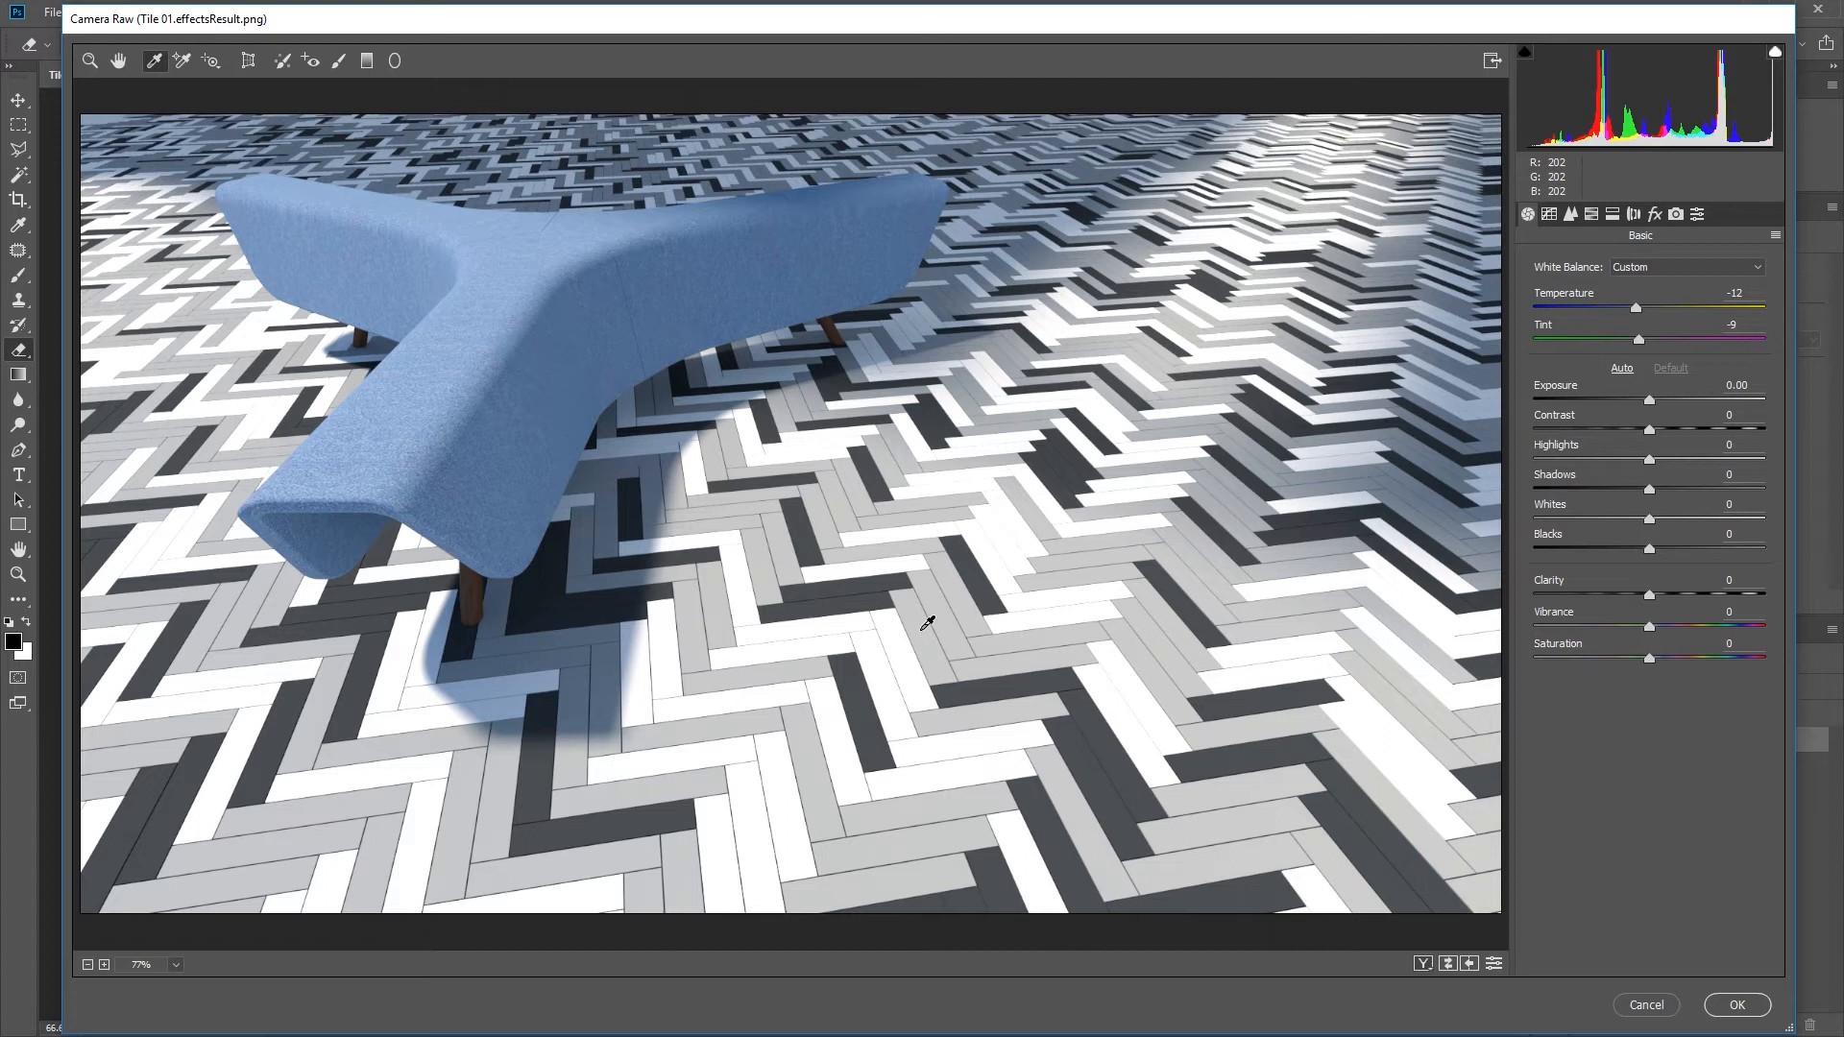
{"action": "mouse_move", "coordinate": [1617, 376]}
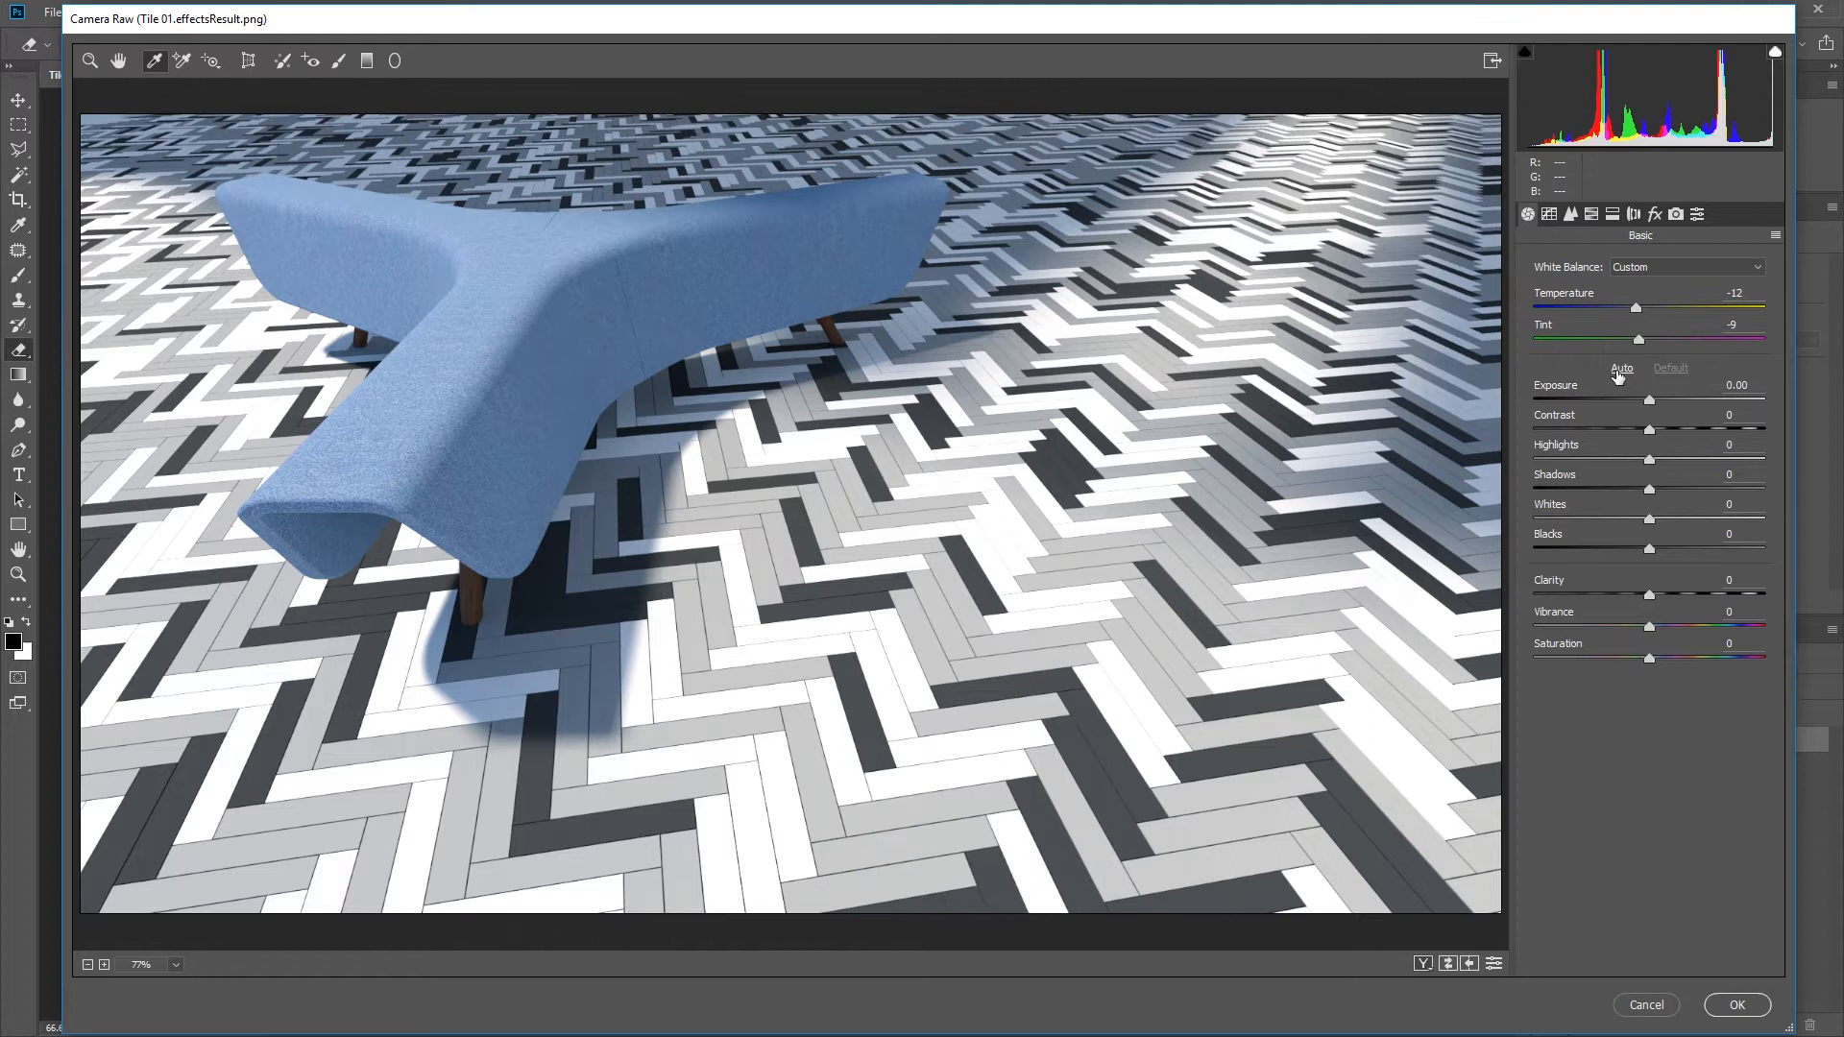
{"action": "left_click", "coordinate": [1620, 369]}
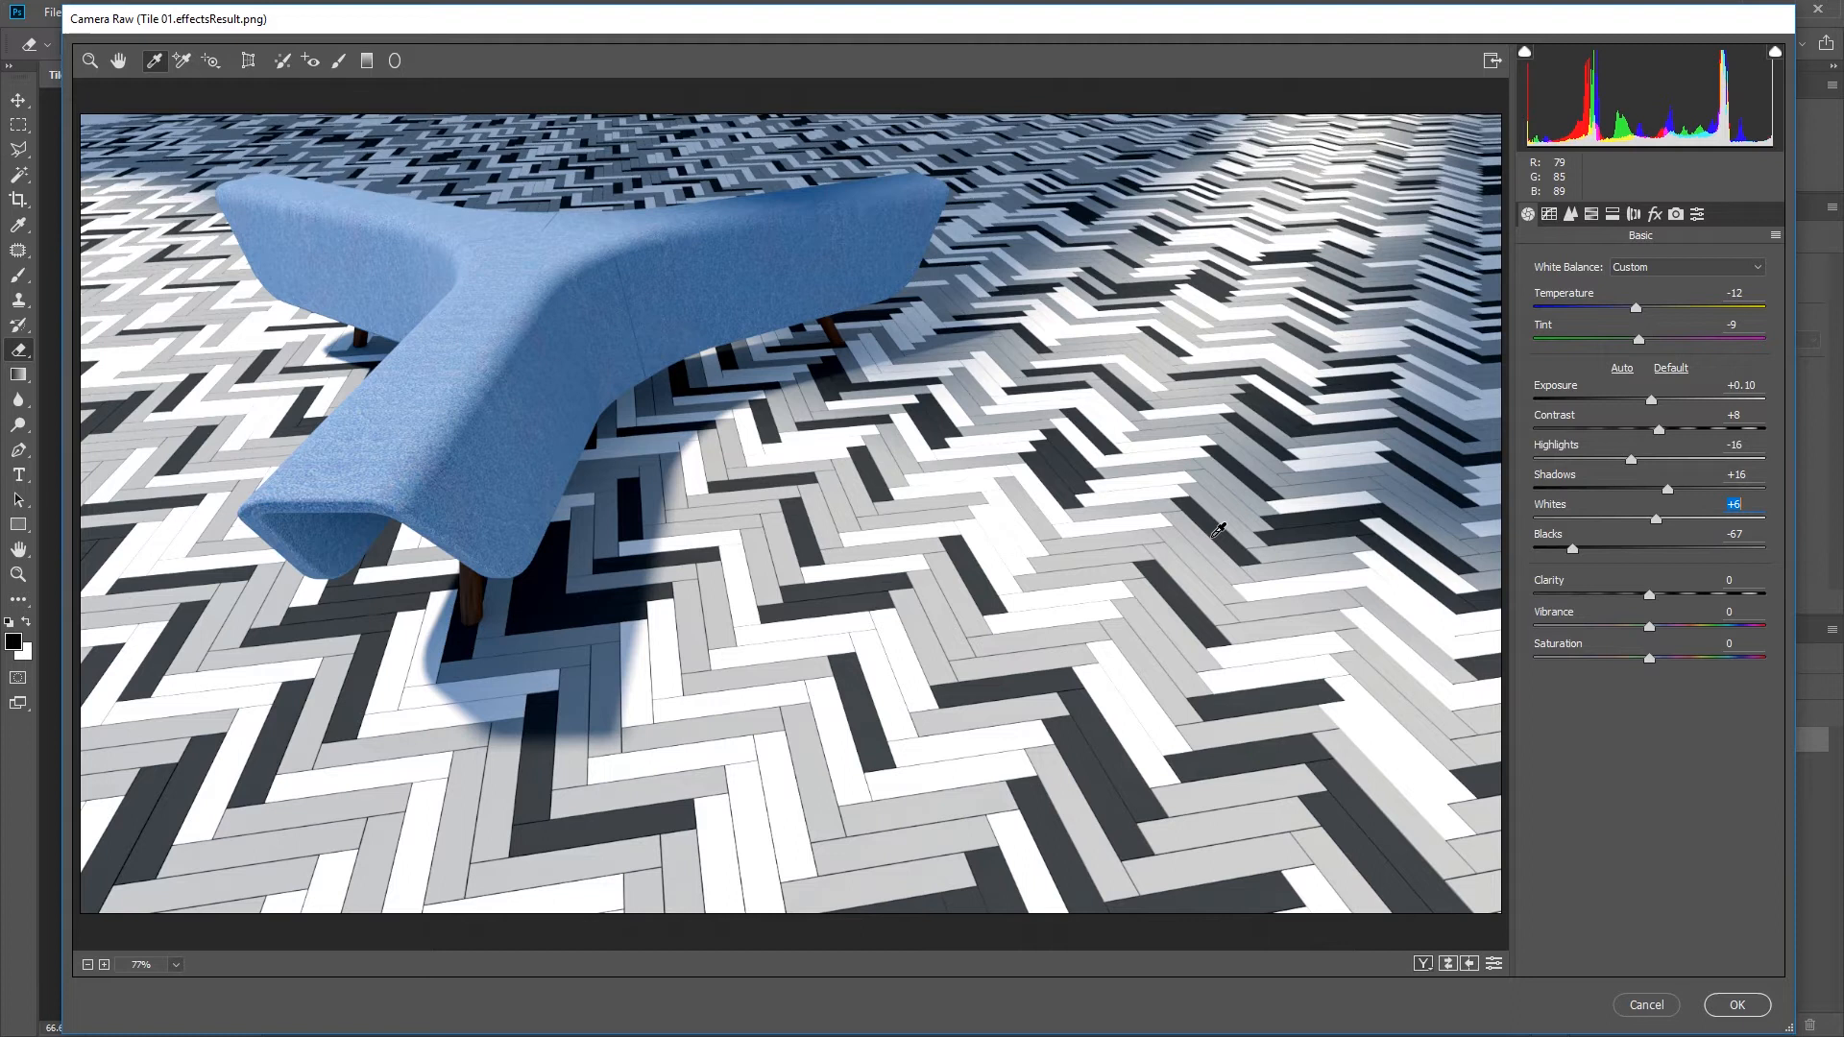
{"action": "mouse_move", "coordinate": [1667, 448]}
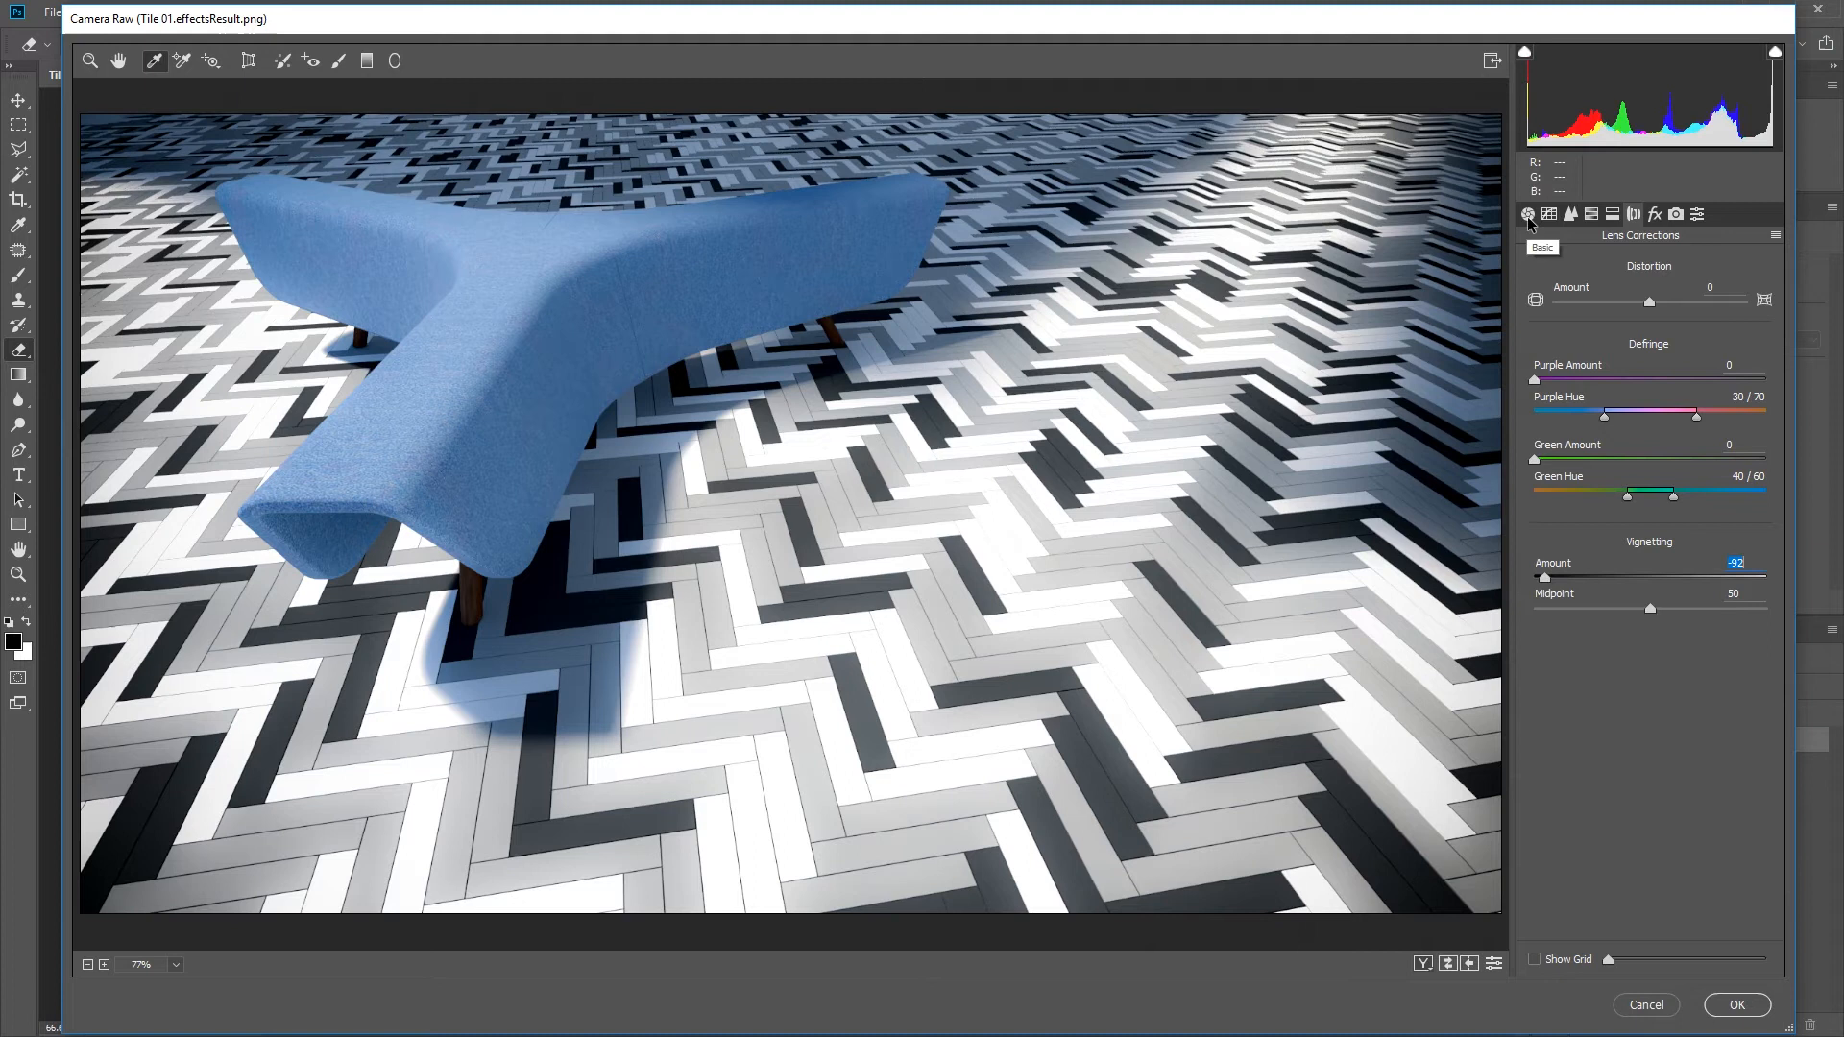
- Apply the Camera Raw grade and convert the filtered layer to a new smart object
{"action": "left_click", "coordinate": [1736, 1004]}
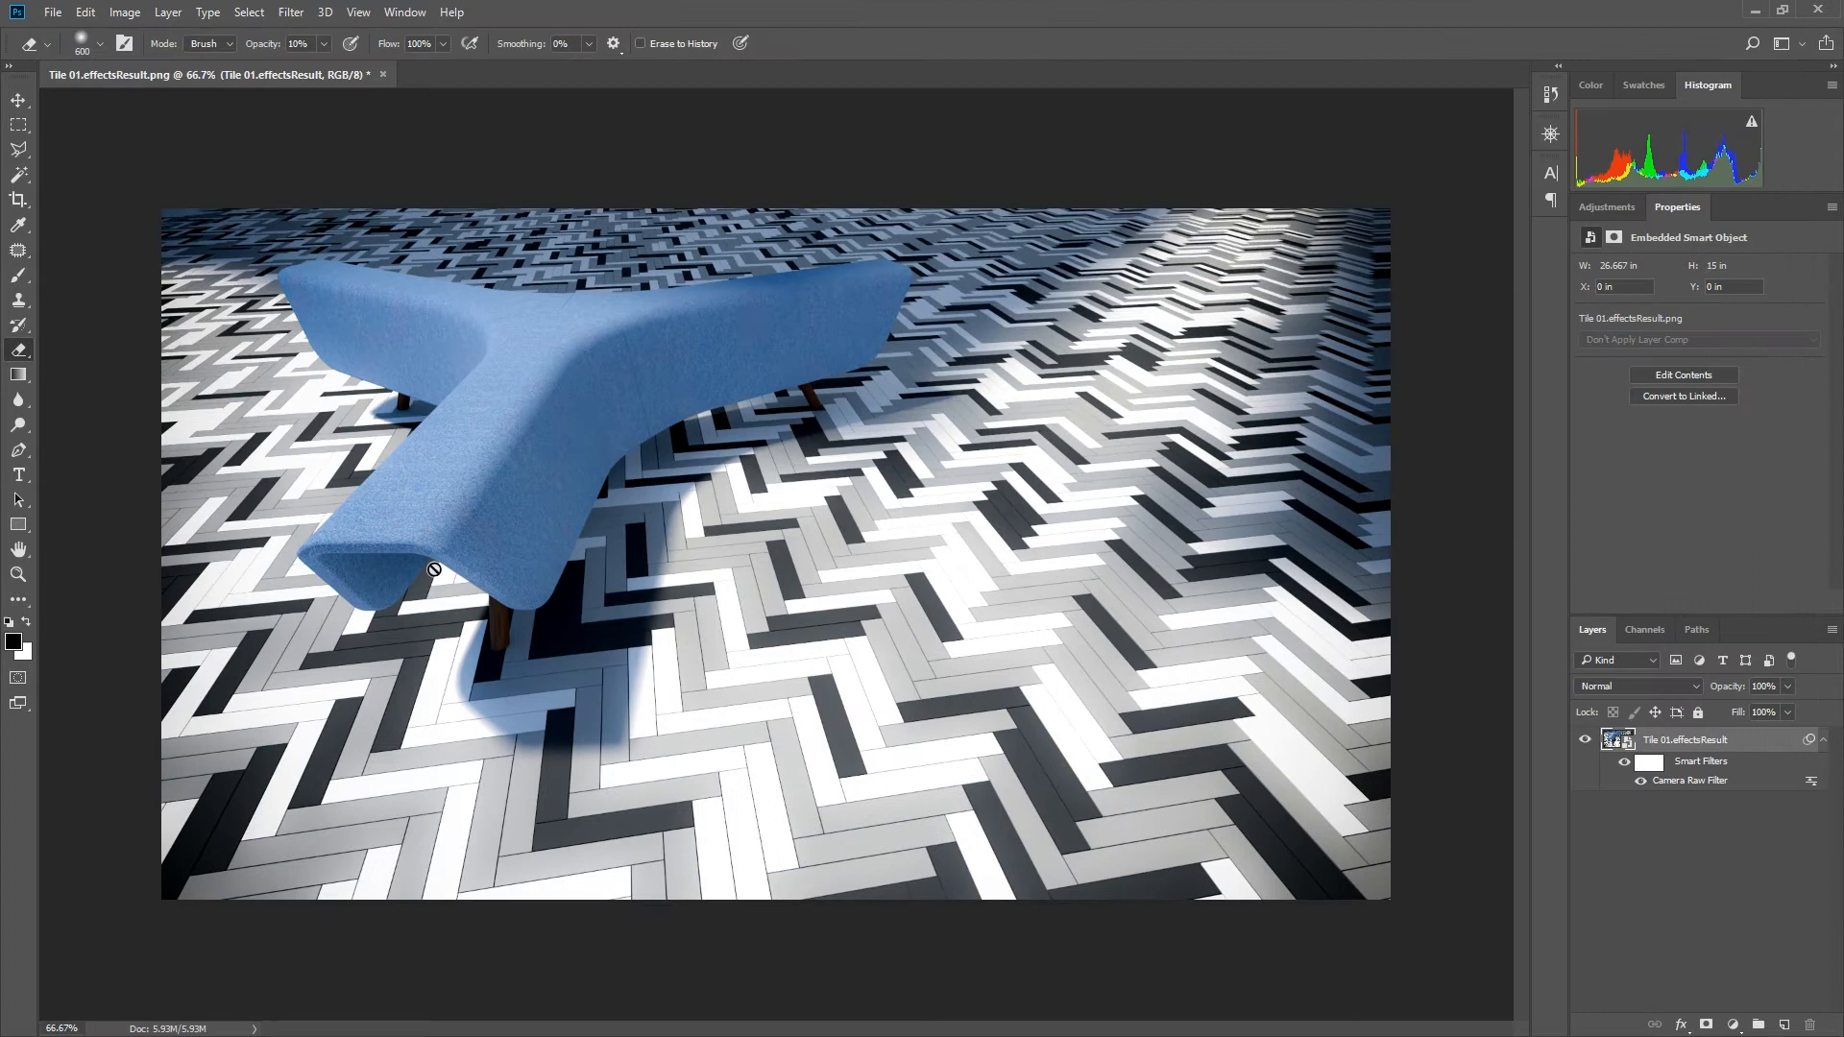
{"action": "right_click", "coordinate": [1684, 738]}
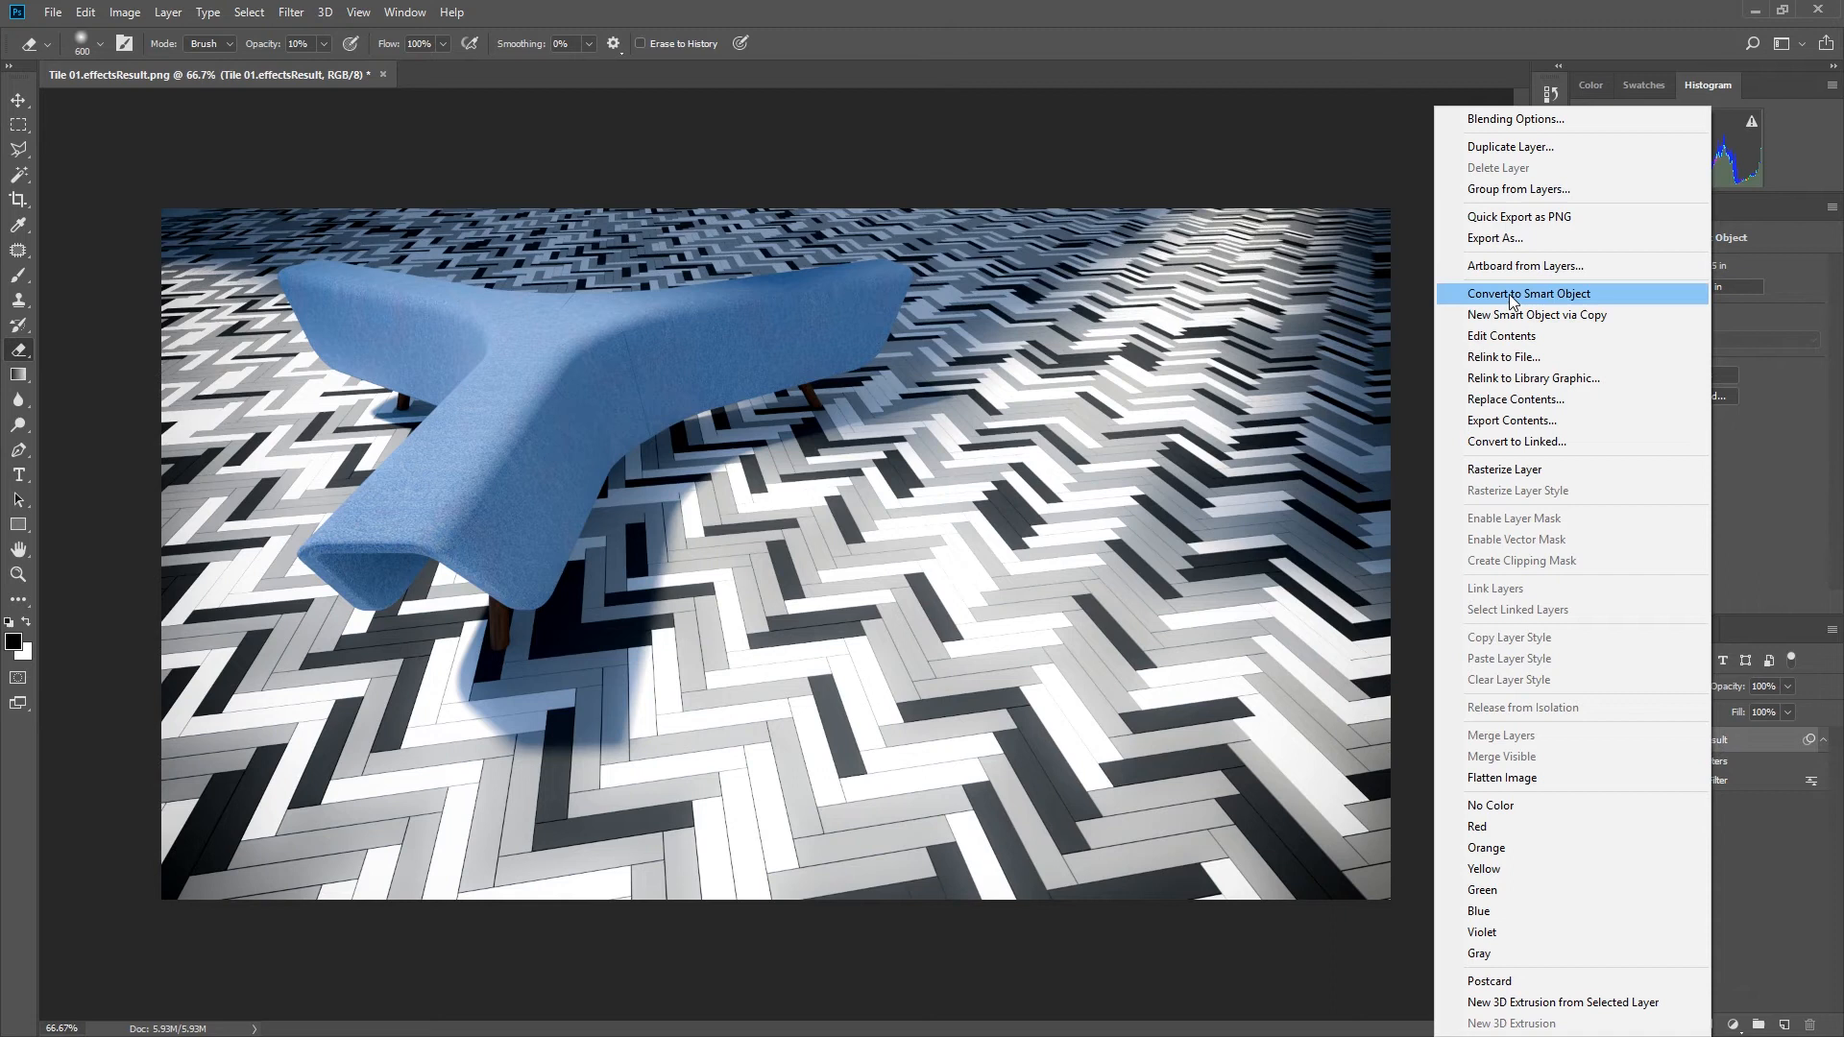
{"action": "left_click", "coordinate": [1527, 292]}
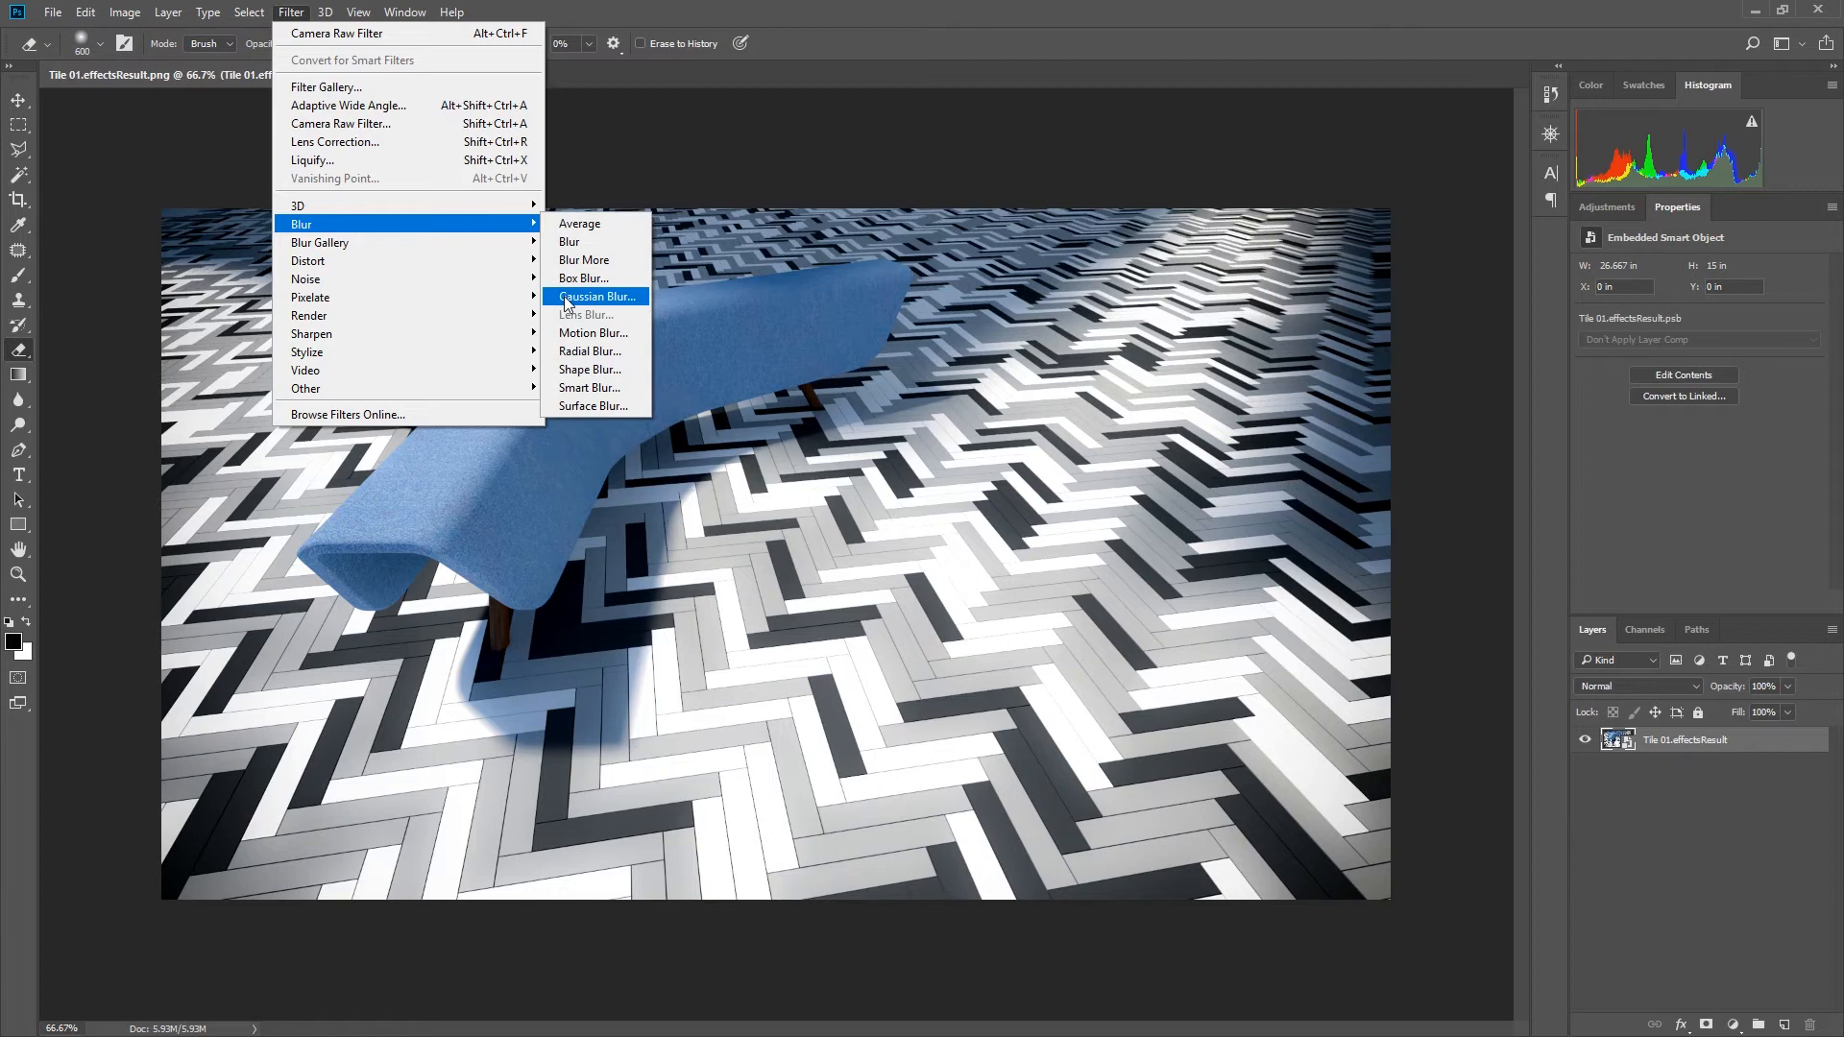
- Add a small-radius Gaussian Blur smart filter with its mask inverted to hide the blur
{"action": "left_click", "coordinate": [597, 296]}
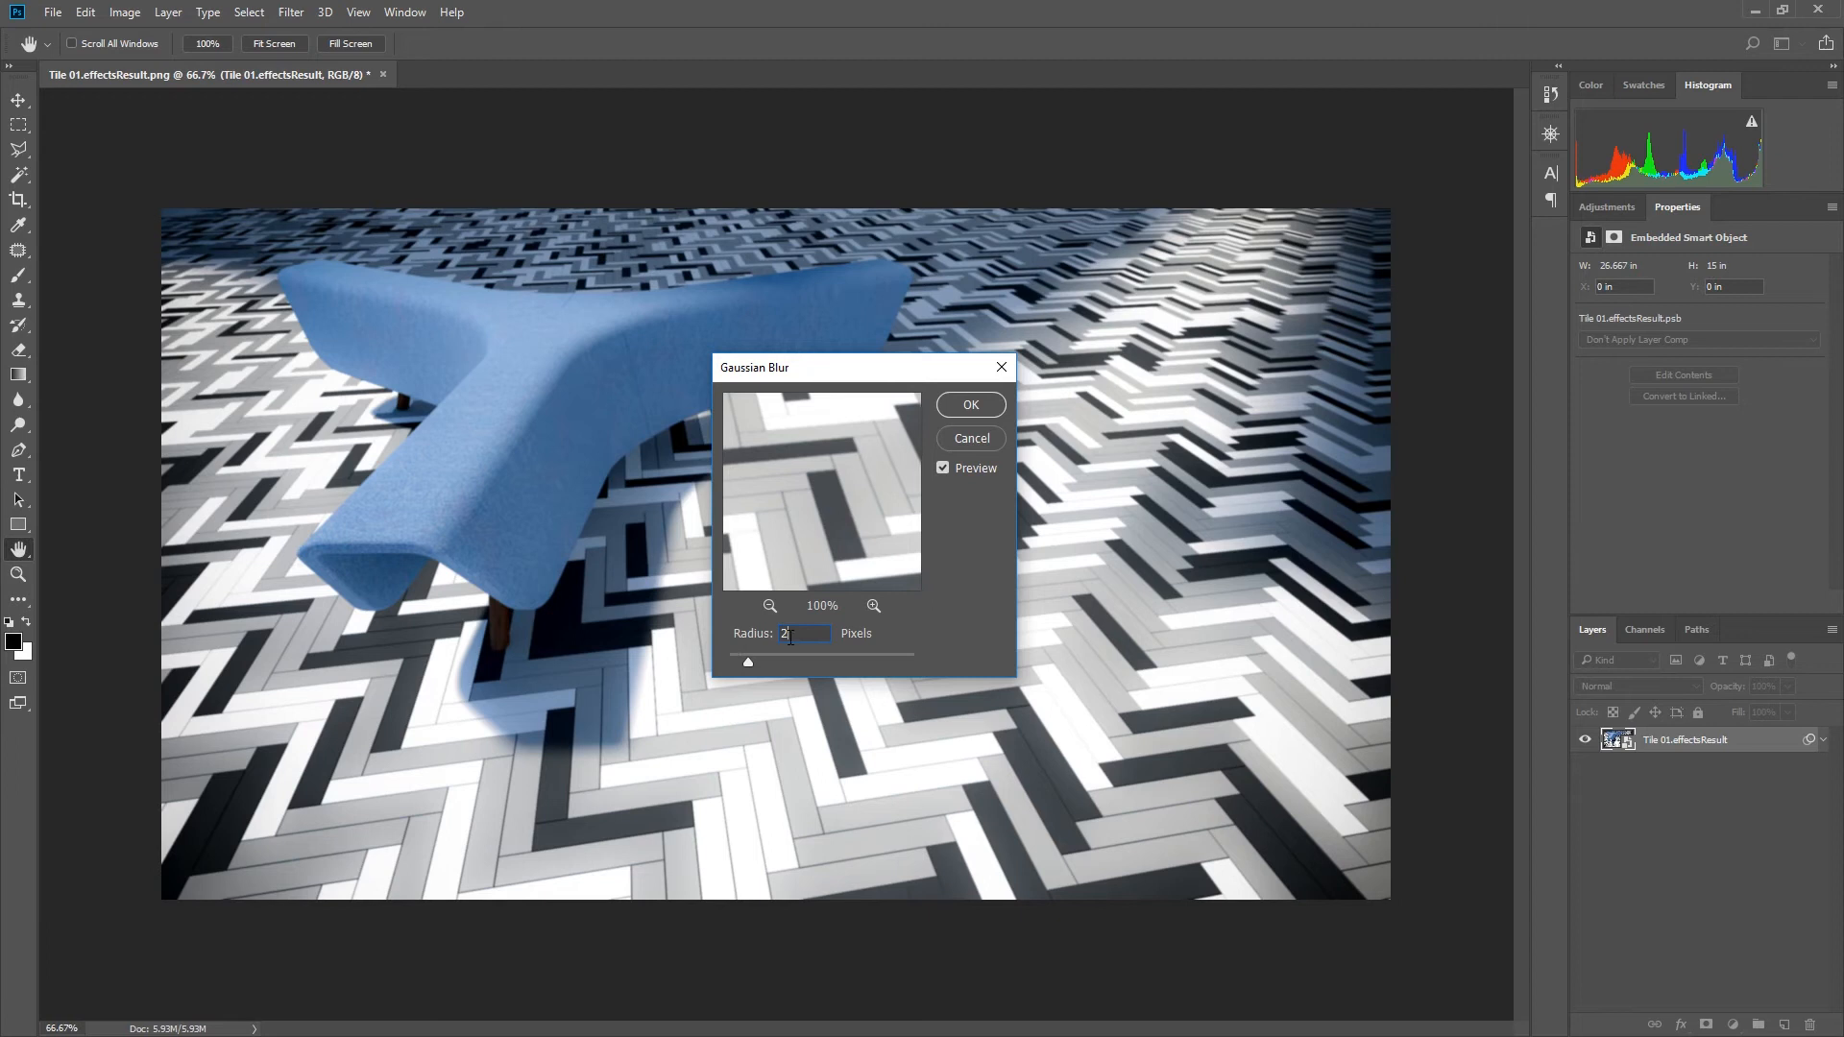
{"action": "left_click", "coordinate": [968, 405]}
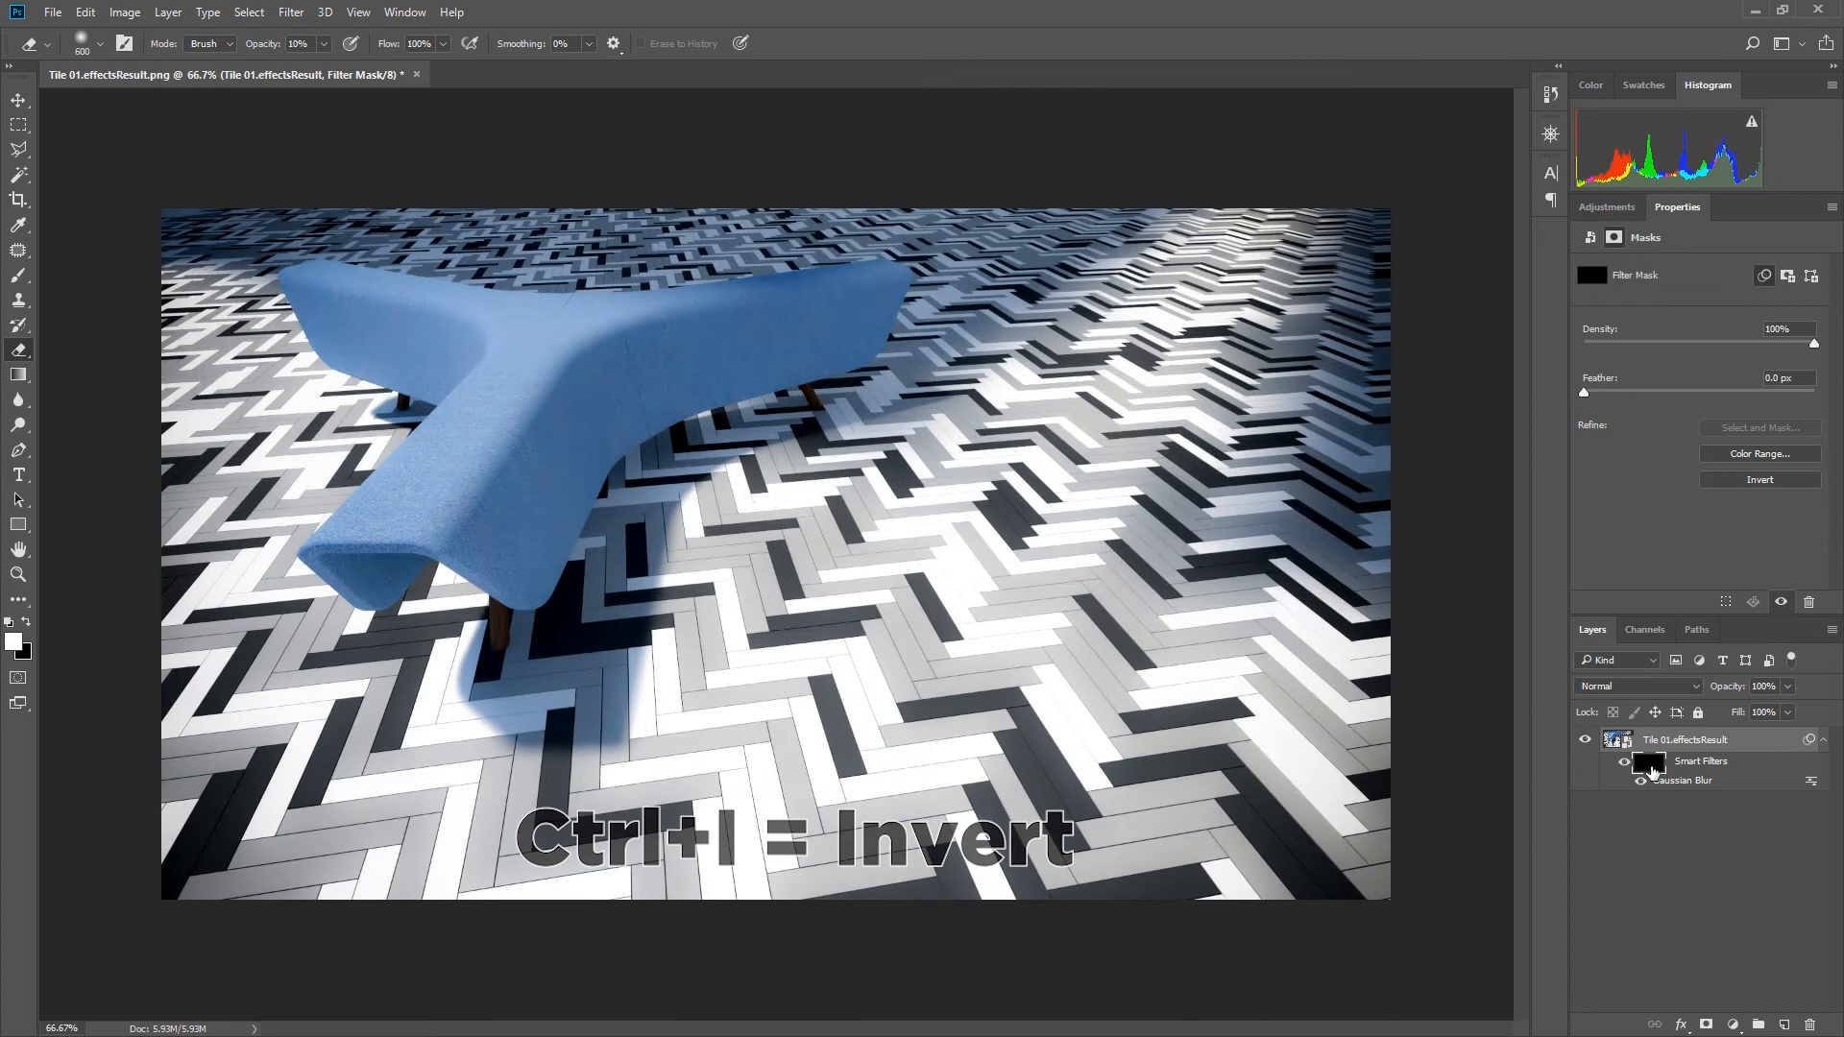
- Set up a soft 199 px brush at 30% opacity, hardness 0%, for the filter mask
{"action": "key", "text": "b"}
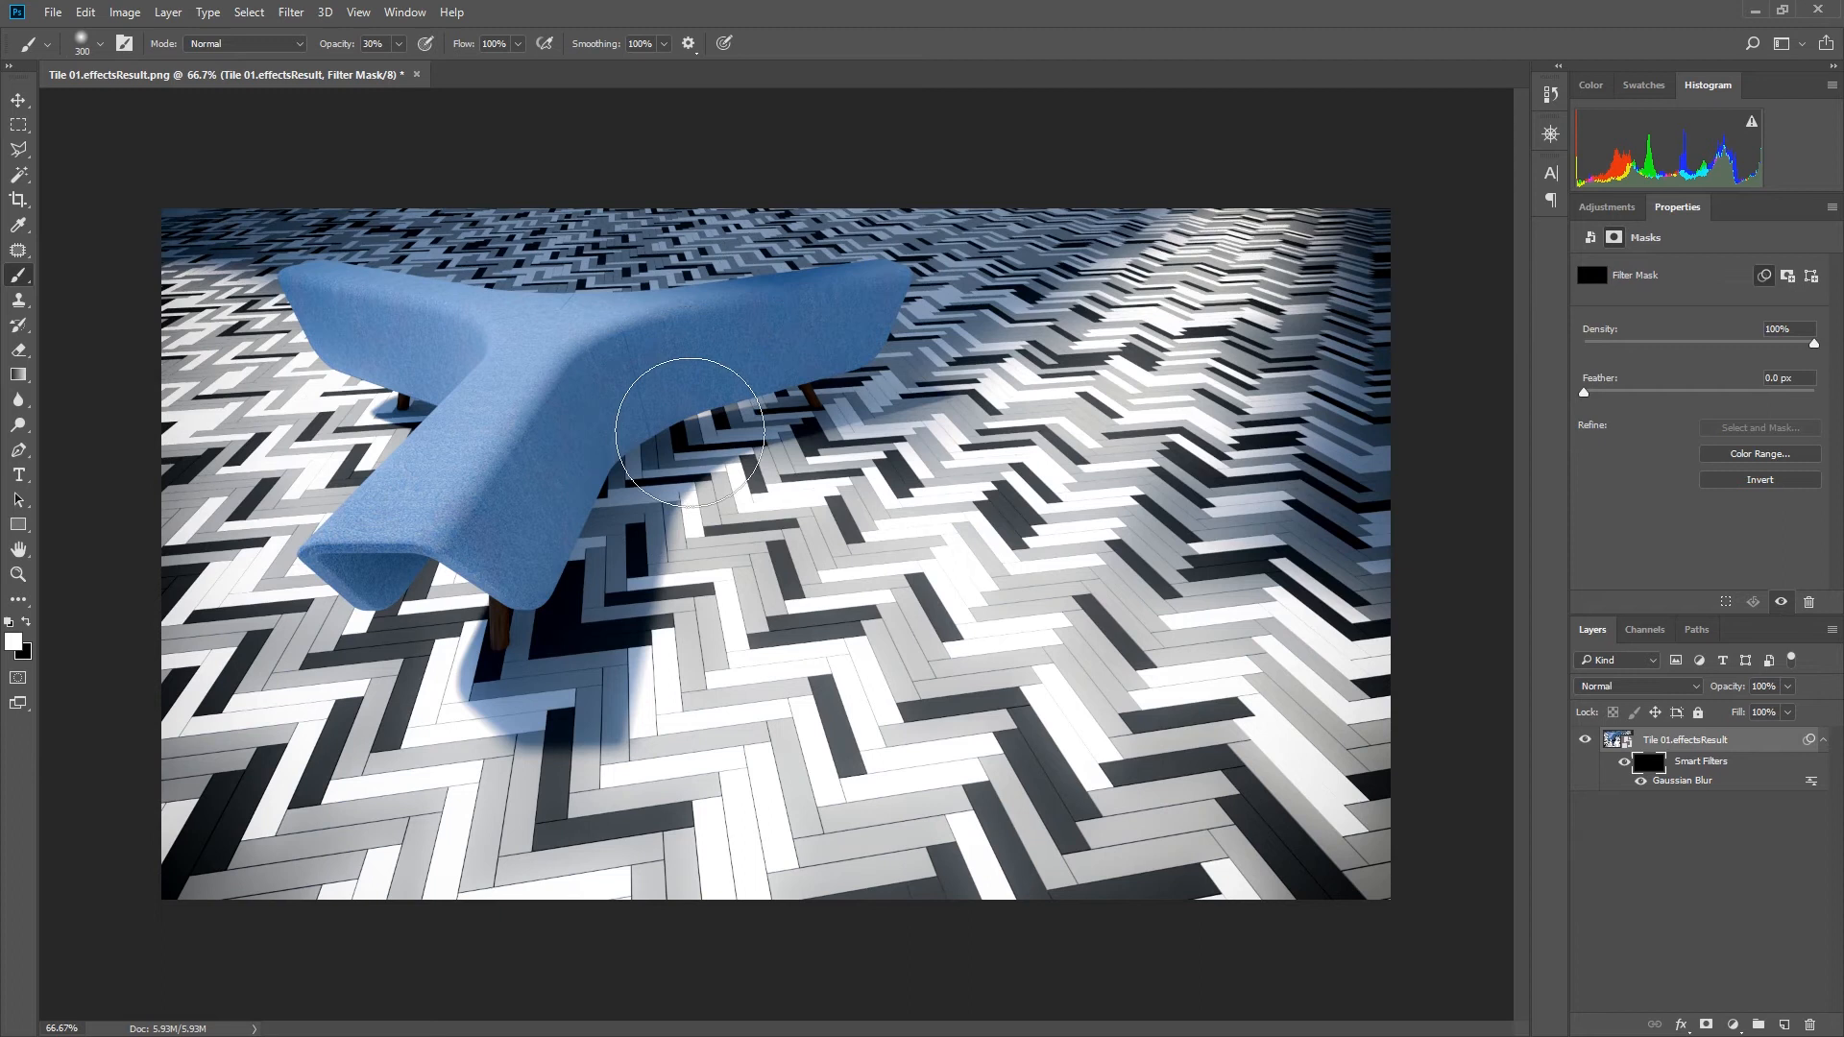
{"action": "left_click", "coordinate": [98, 44]}
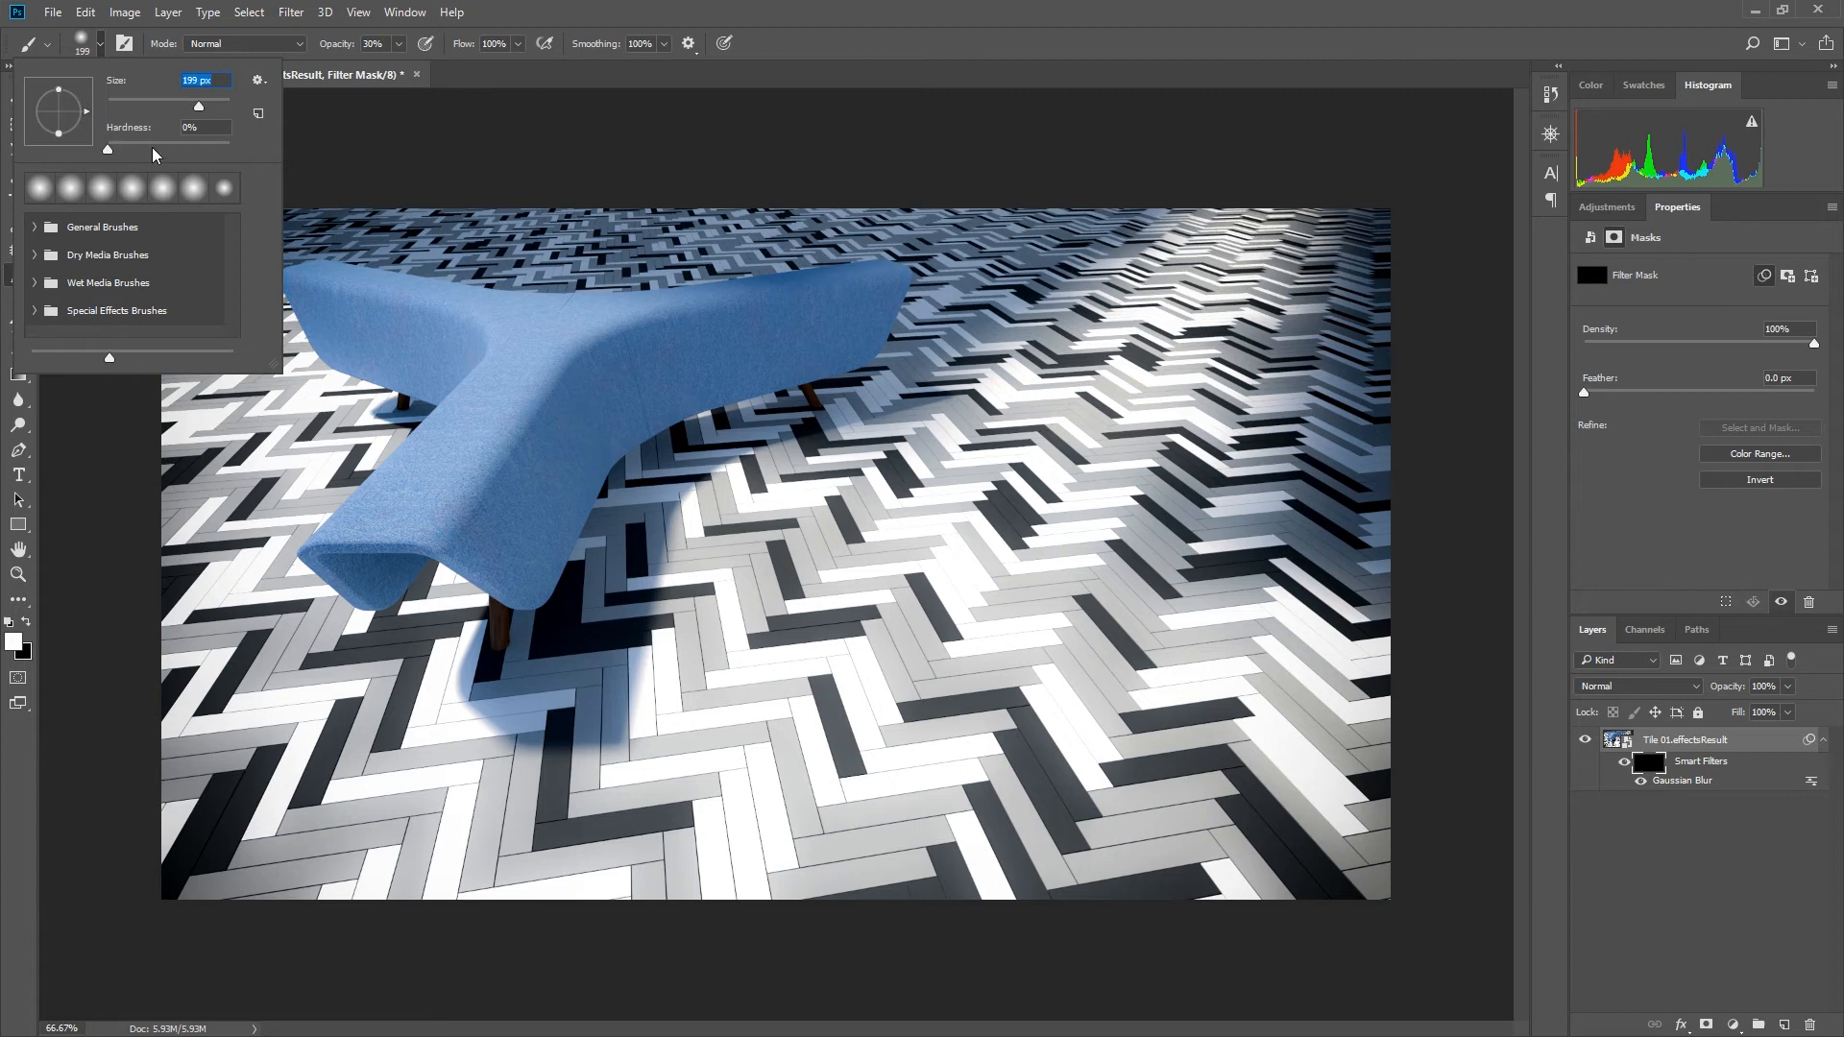